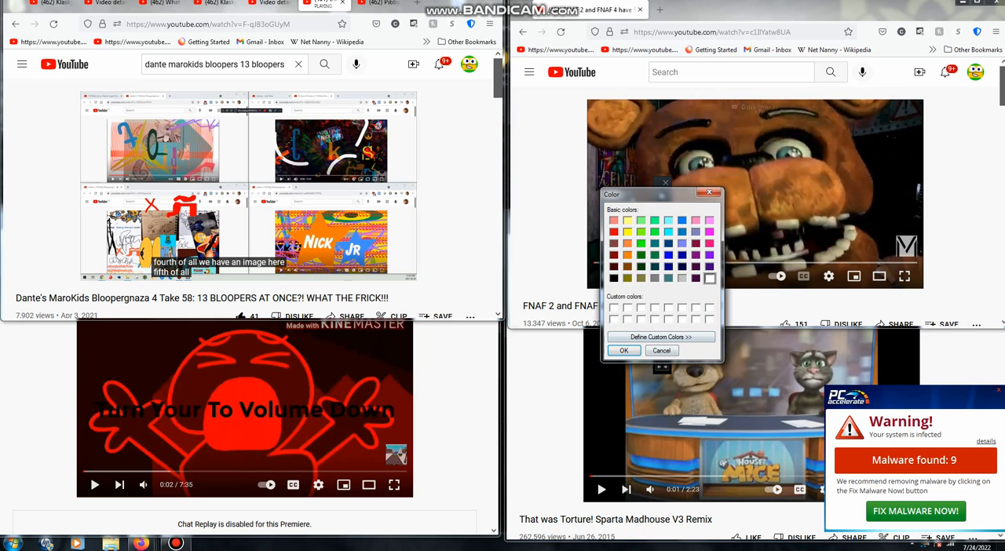
# Step: Confirm red from Basic colors as the Bandicam drawing pen colour
pyautogui.click(614, 220)
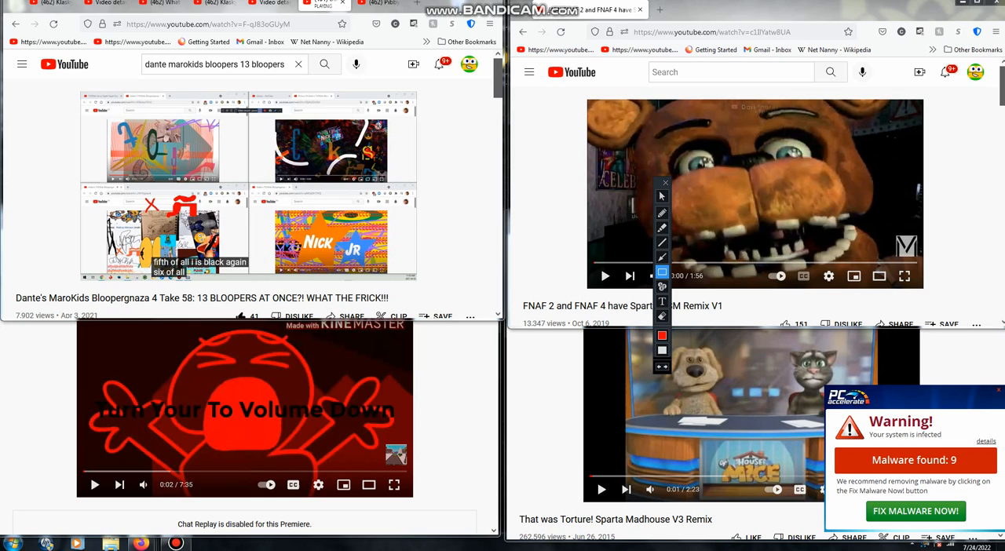
# Step: Choose a new px stroke size for the drawing pen from its size list
pyautogui.click(663, 365)
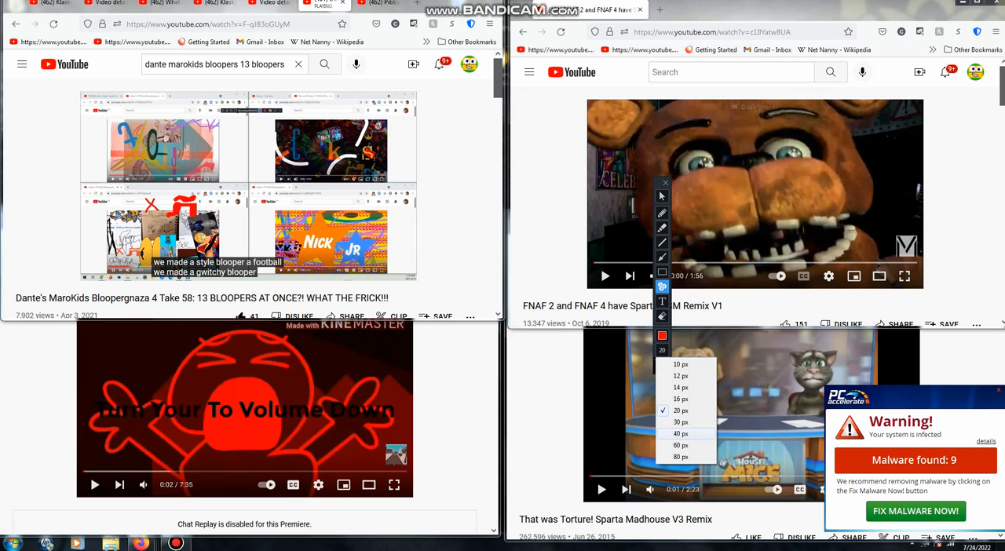
pyautogui.click(680, 433)
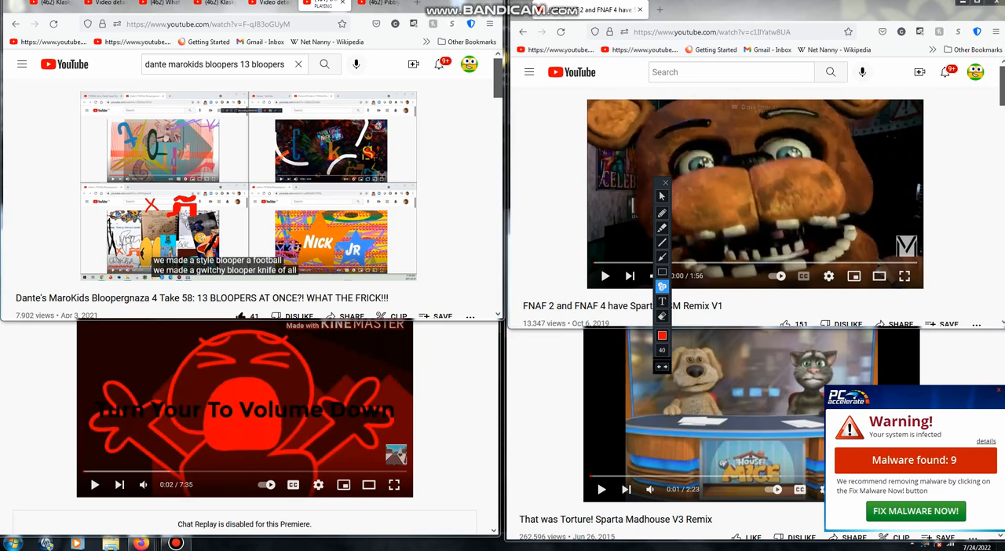